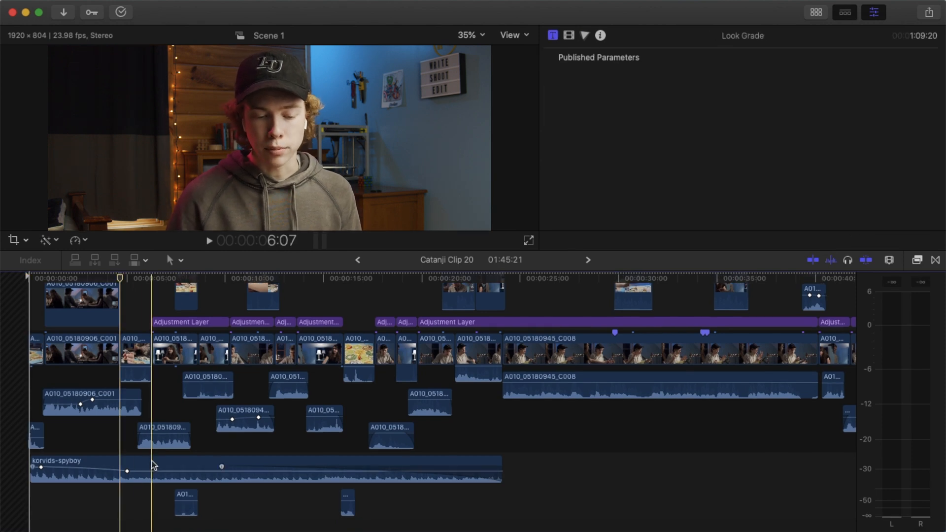
Assign the Music role to the korvids-spyboy song, then bring up the sound clips' role options
right_click(90, 469)
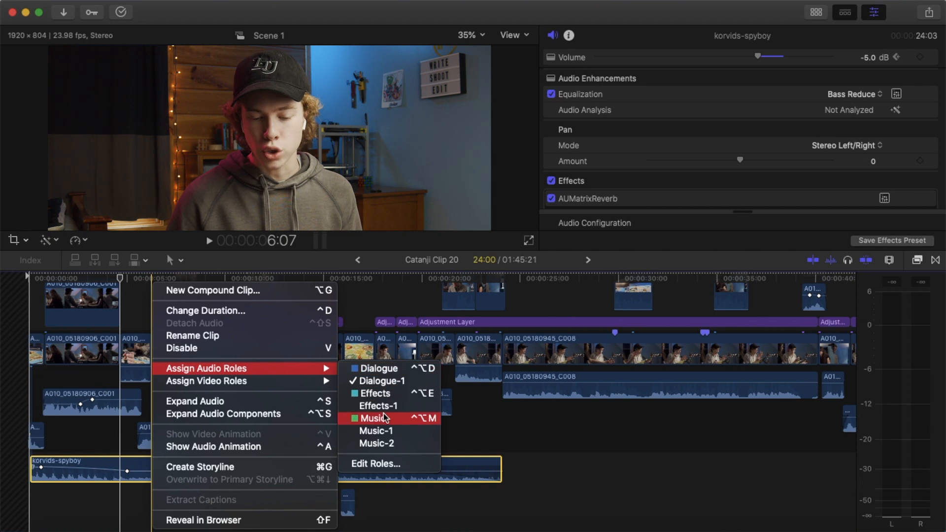
click(375, 418)
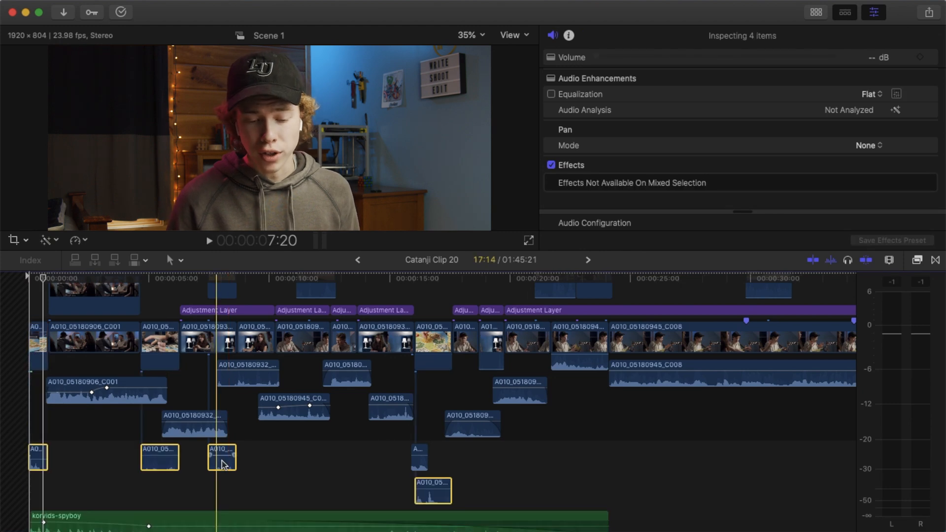
right_click(221, 459)
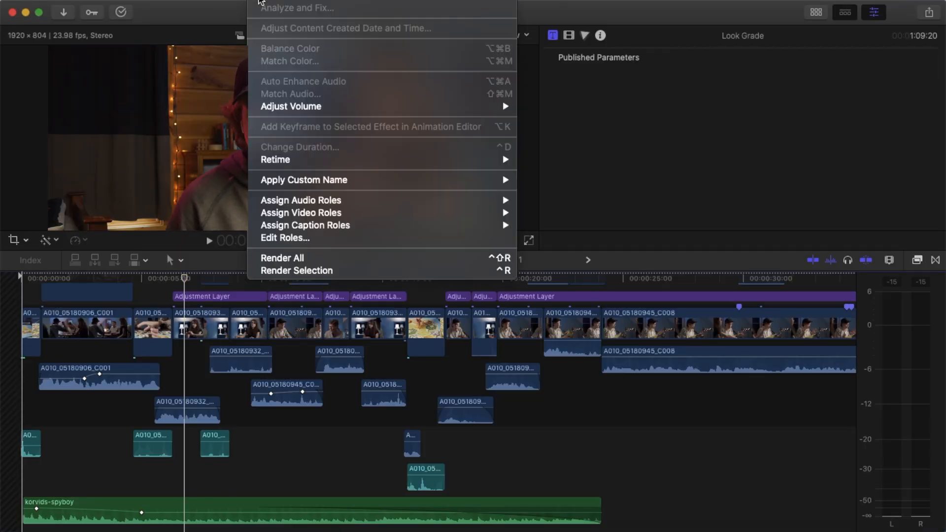
Add a new character audio role in the roles editor and change its colour
click(288, 238)
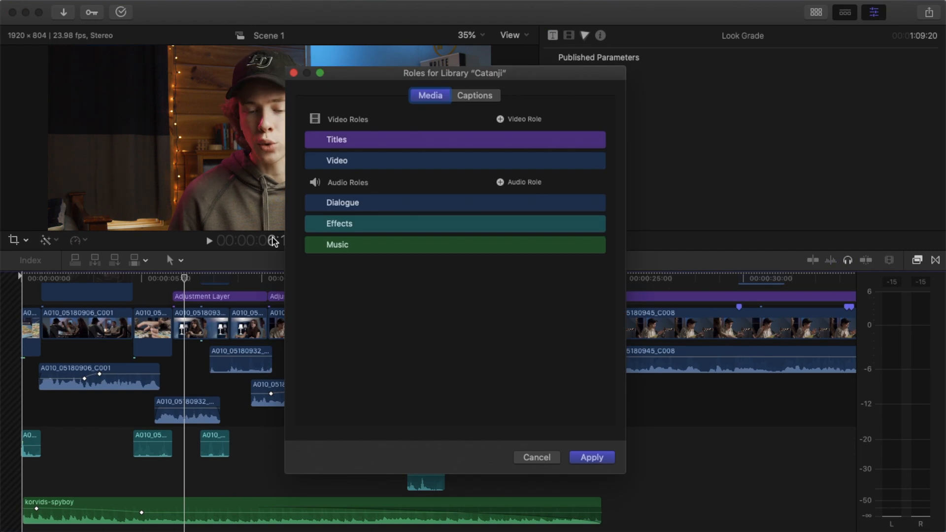
click(499, 182)
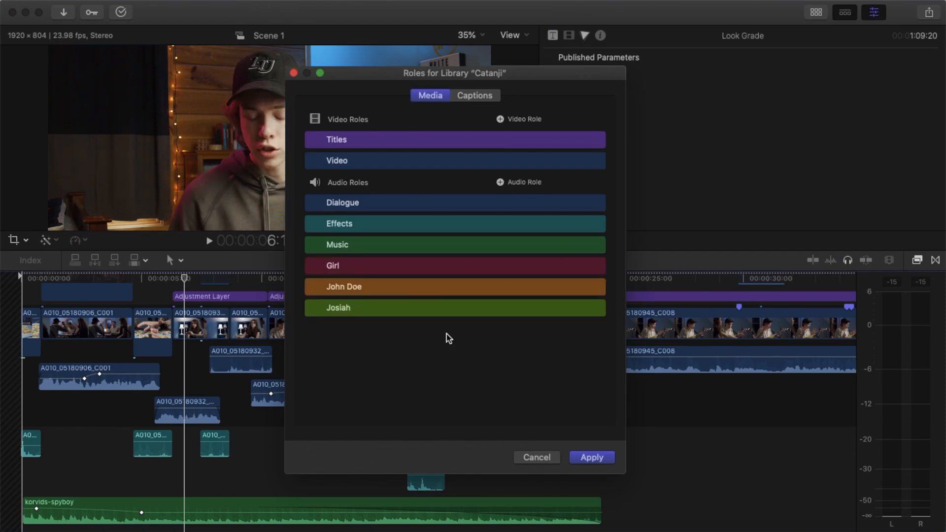
mouse_move(548, 307)
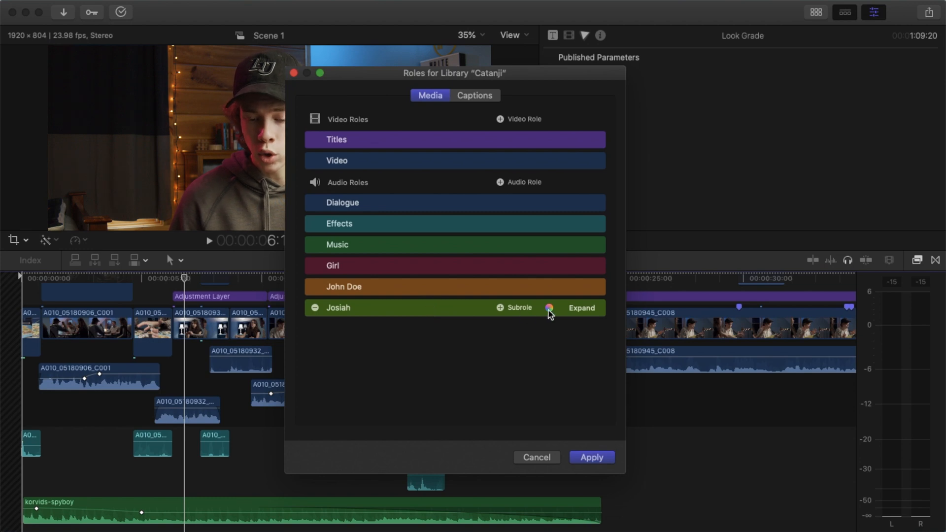
click(548, 308)
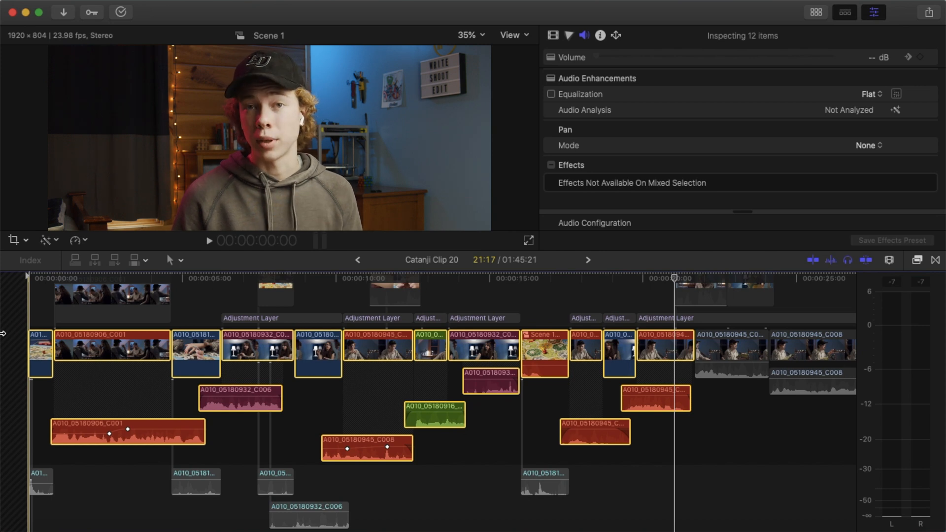
Treat clip A010_05180906_C001 in the inspector and select it to copy its attributes
click(112, 336)
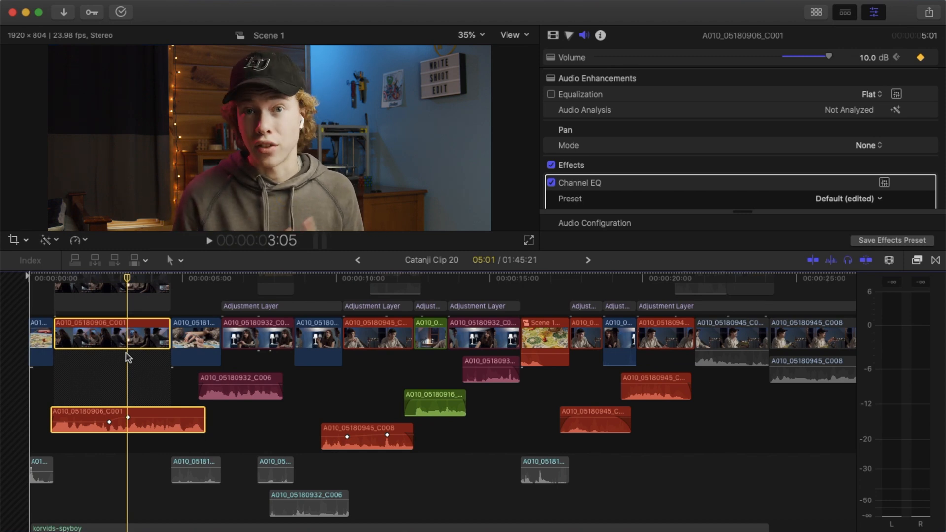
click(883, 182)
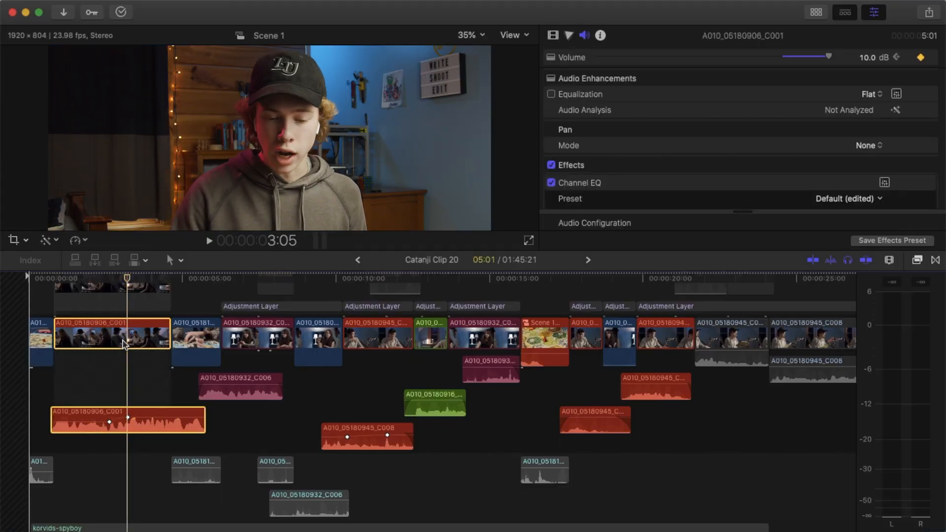
click(195, 336)
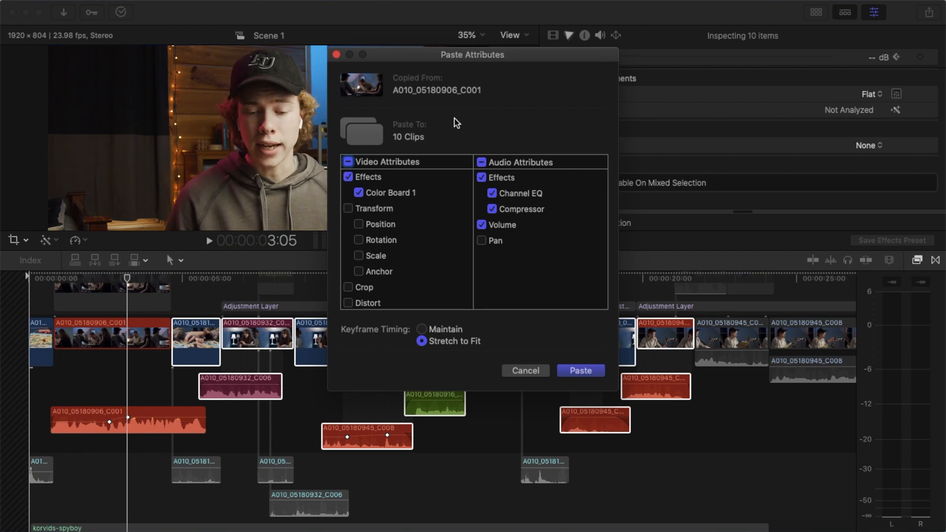
Paste attributes onto the other dialogue clips with Video and Volume excluded
click(348, 177)
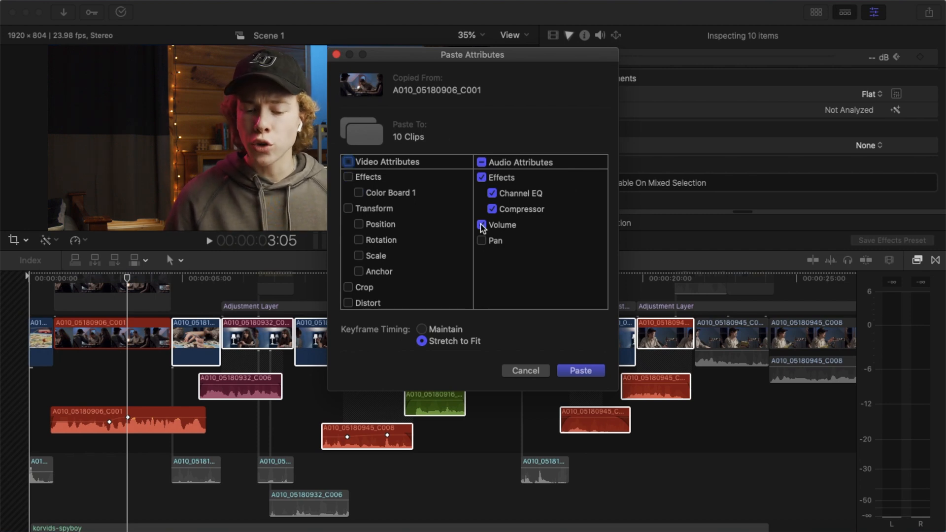
click(481, 225)
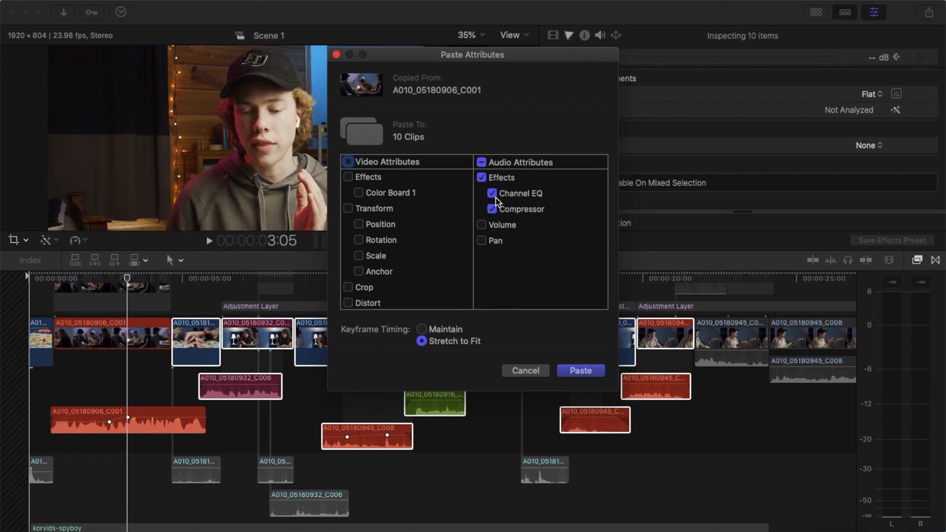
click(579, 371)
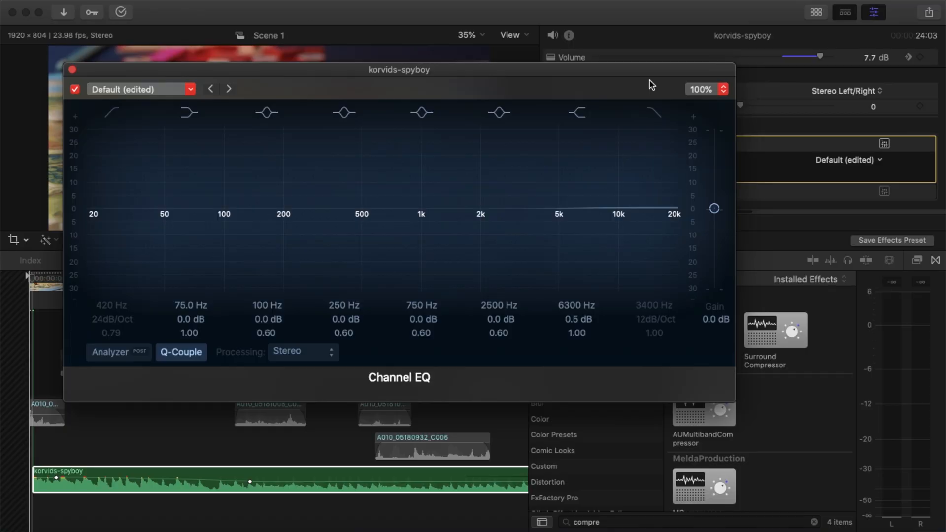
Enable the music EQ's 420 Hz low-cut and 3400 Hz high-cut, then close the editor
click(111, 113)
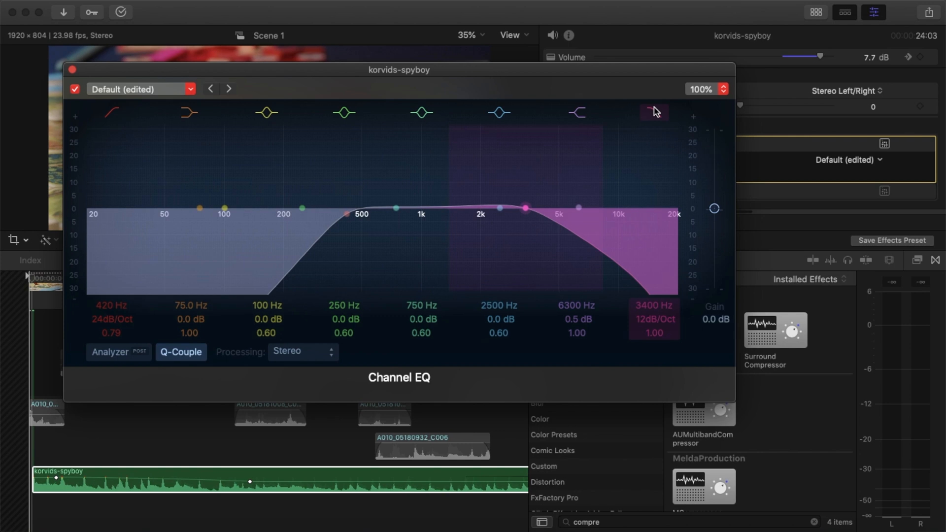
click(73, 70)
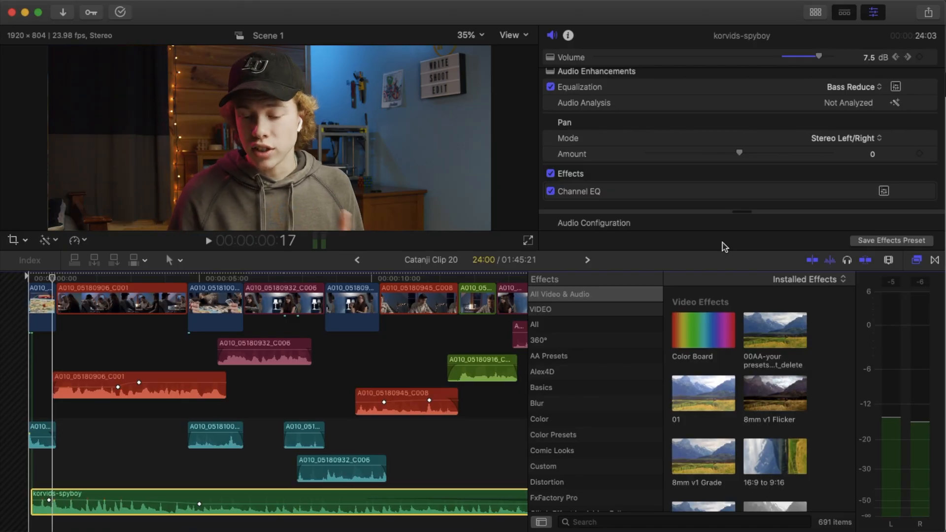
Apply AUMatrixReverb to the korvids-spyboy music and choose a different room preset
text(a)
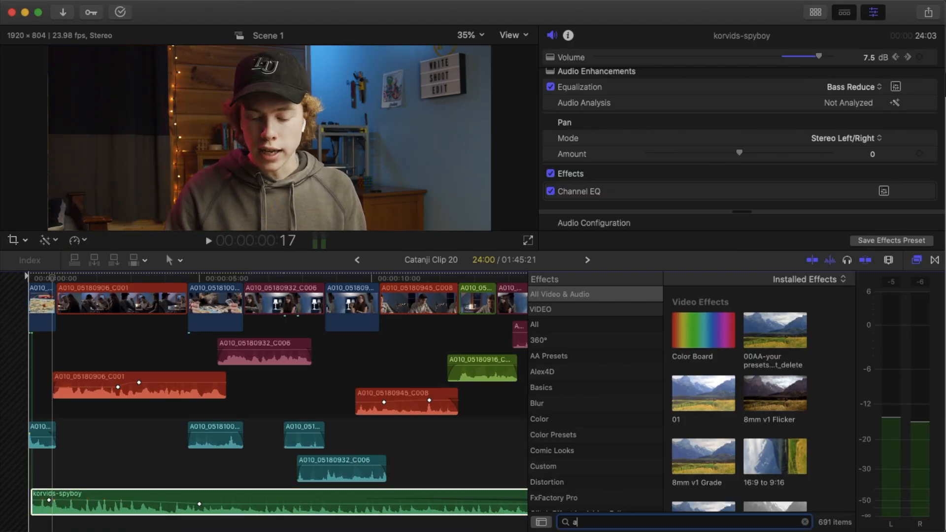
text(umatrixre)
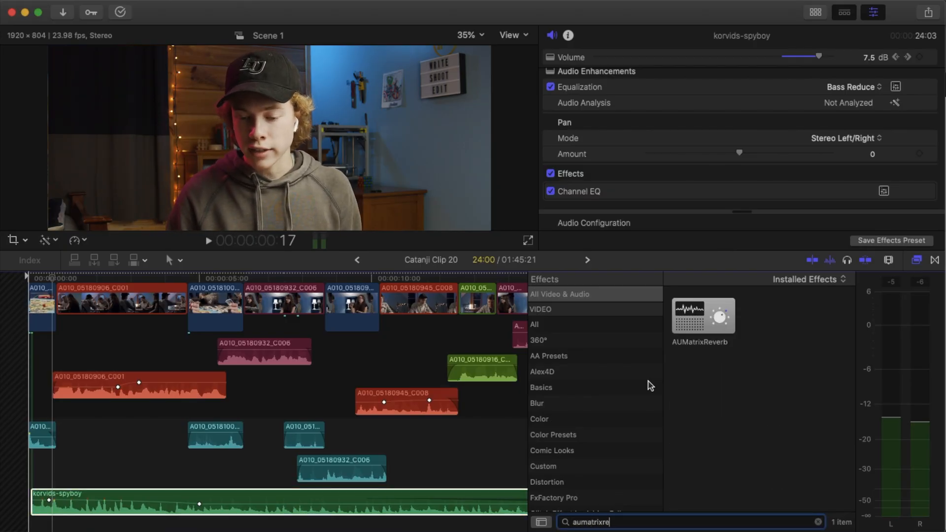
click(851, 176)
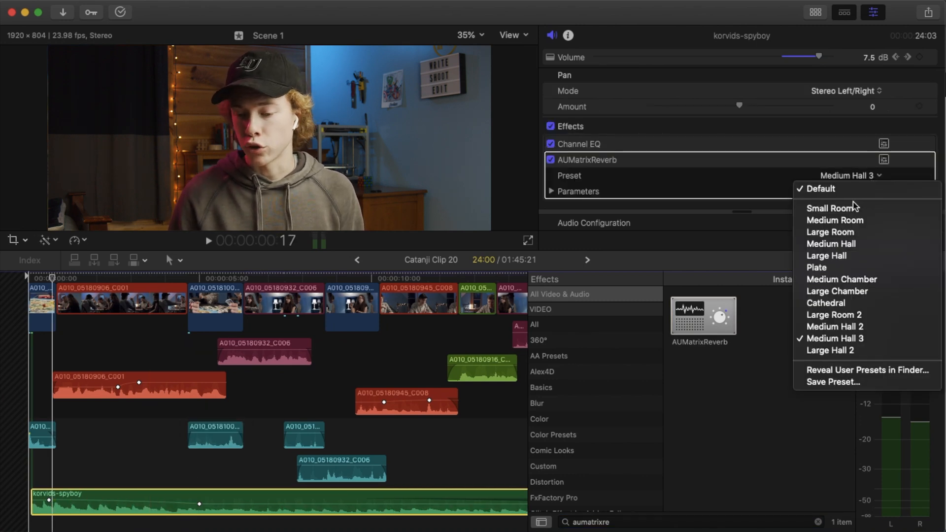
click(829, 208)
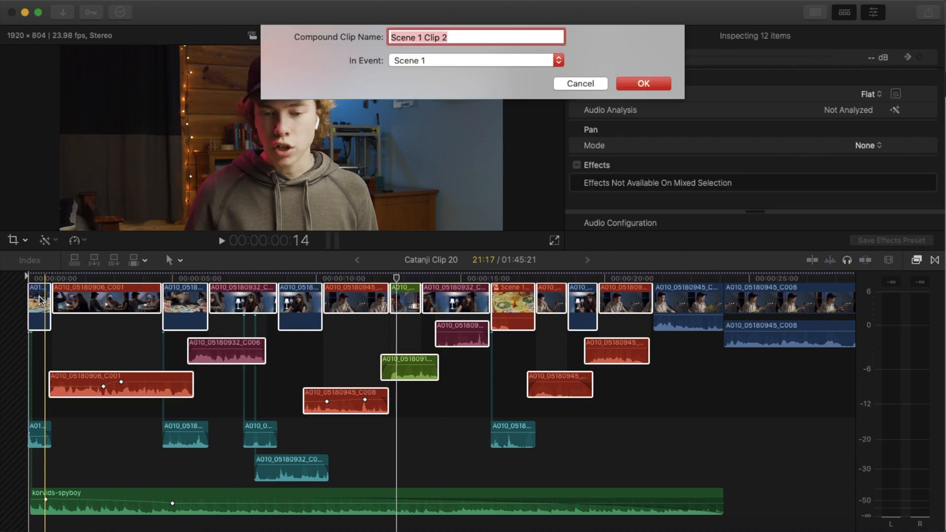
Name the new compound clip 'Dialogue' and confirm its creation
text(Di)
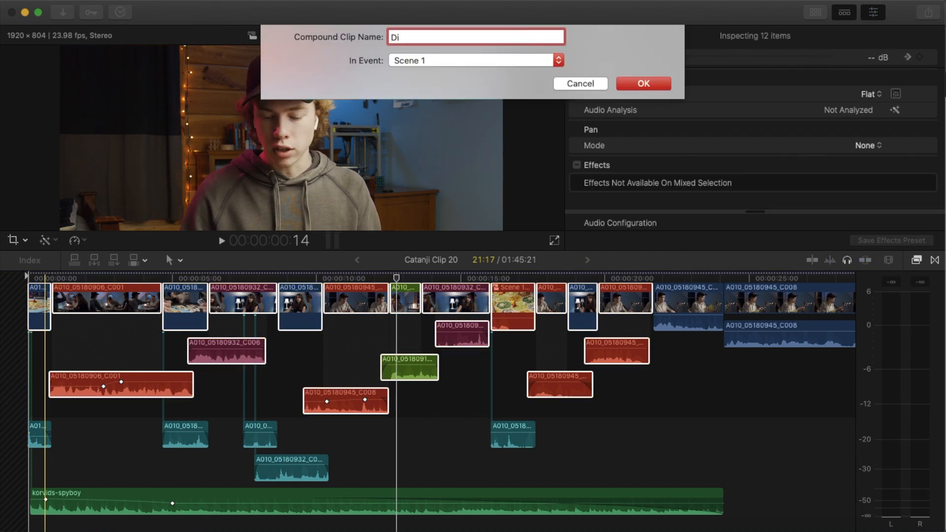
click(641, 83)
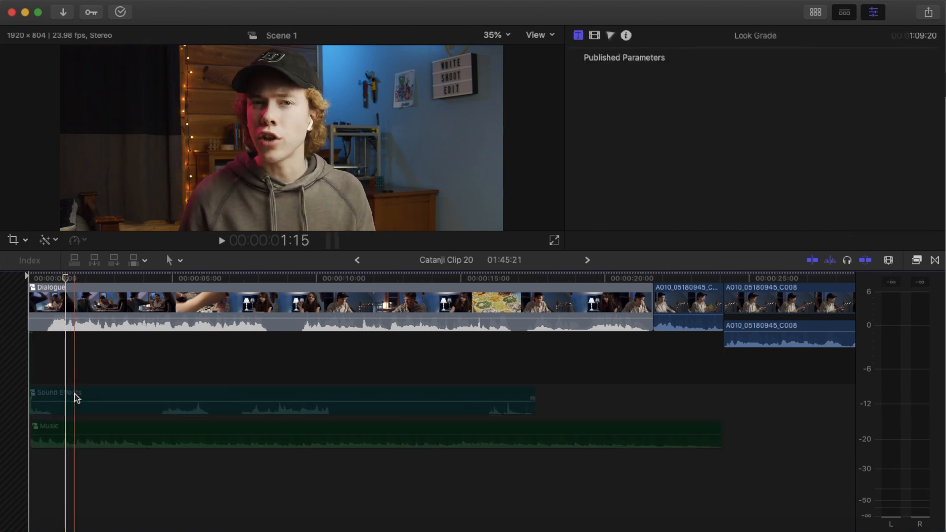
Select the Sound Effects compound clip and adjust its Volume in the Audio inspector
click(241, 400)
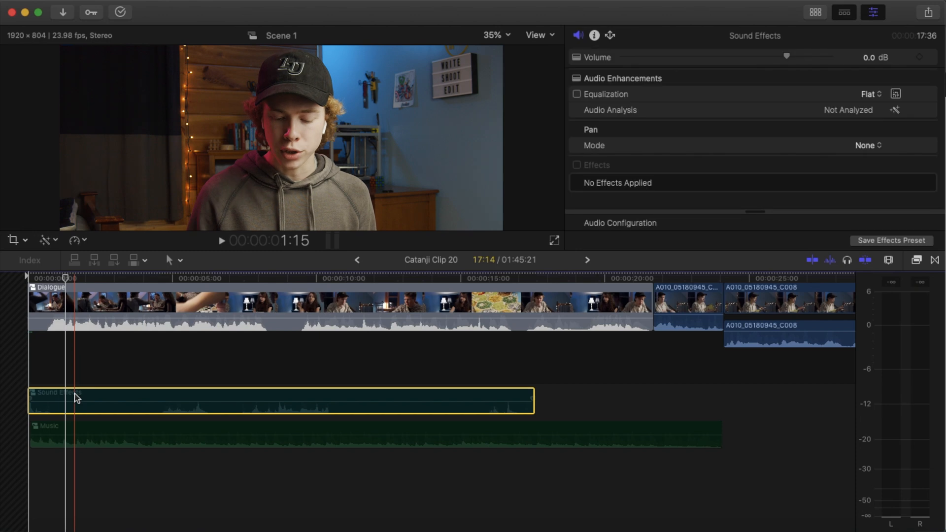
click(241, 399)
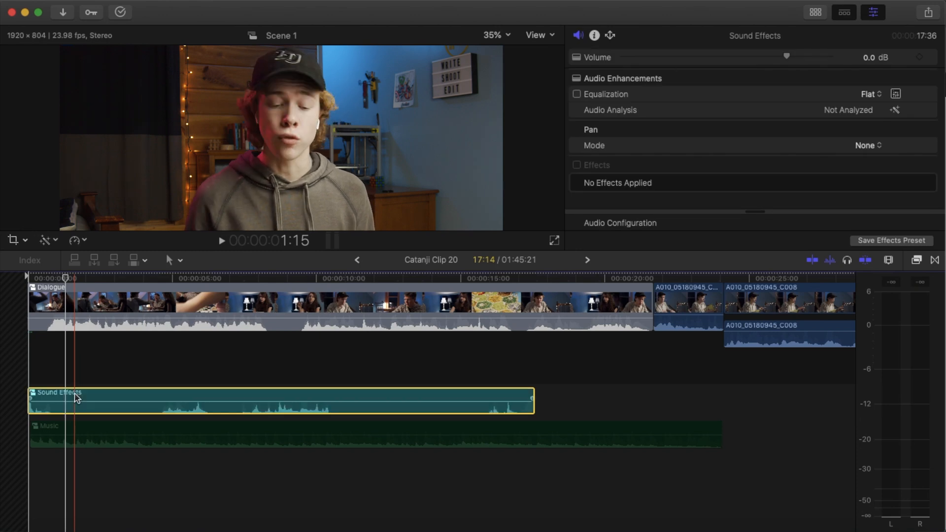
click(221, 240)
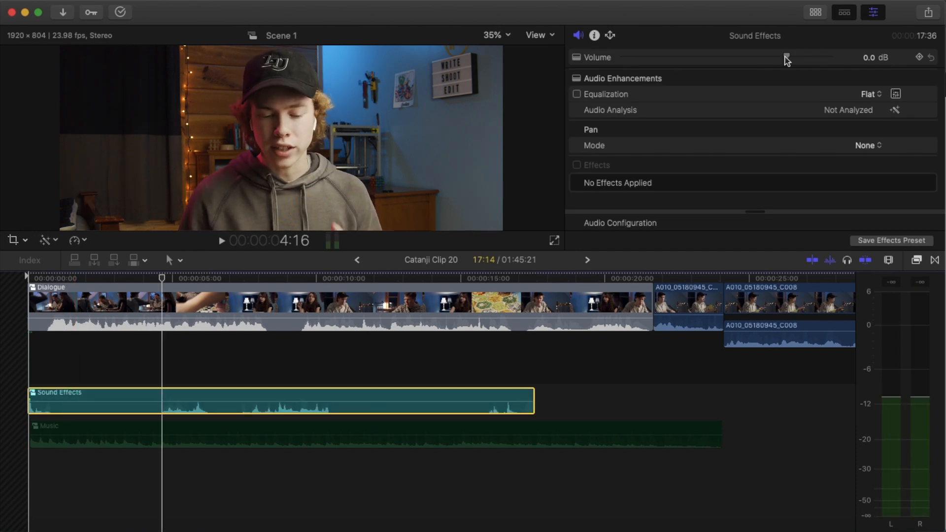